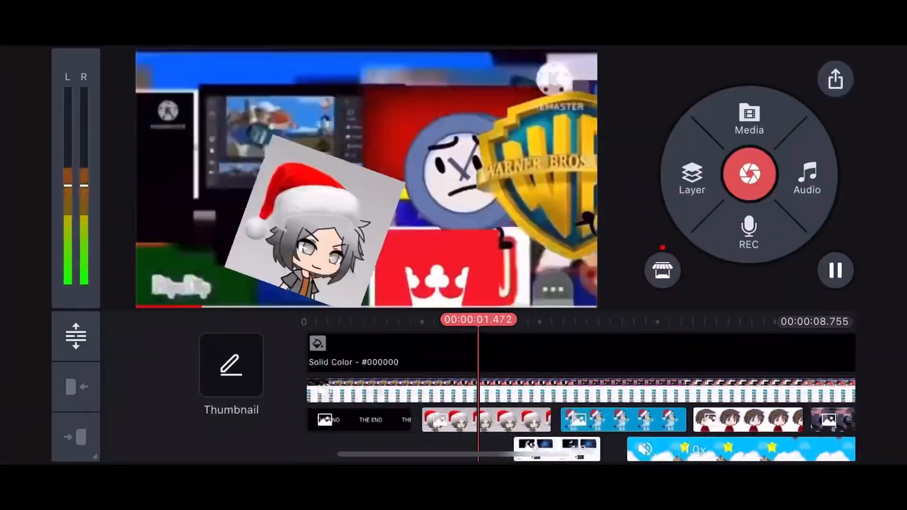
# Step: Show the effects available for the selected logo collage clip
pyautogui.click(836, 79)
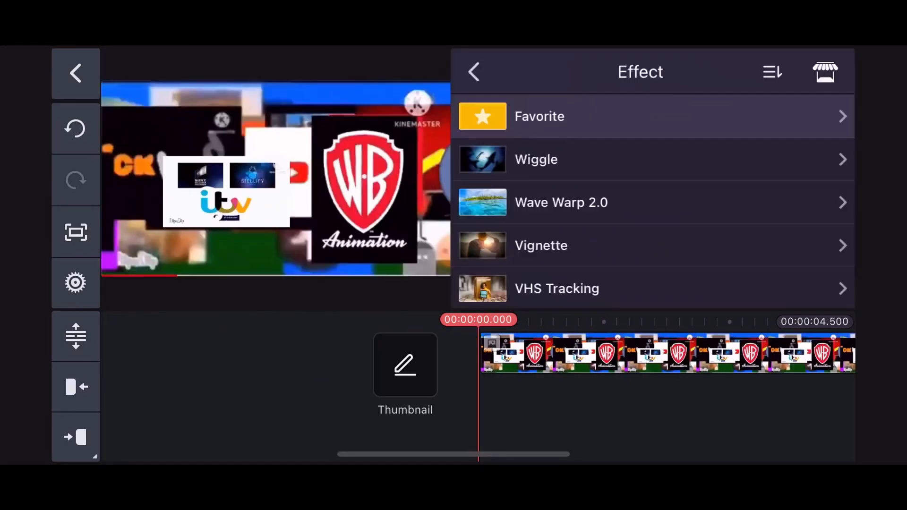
# Step: Add the 'Black Hole (Add Round 23)' text layer and a Gaussian Blur effect over the clip
pyautogui.click(475, 72)
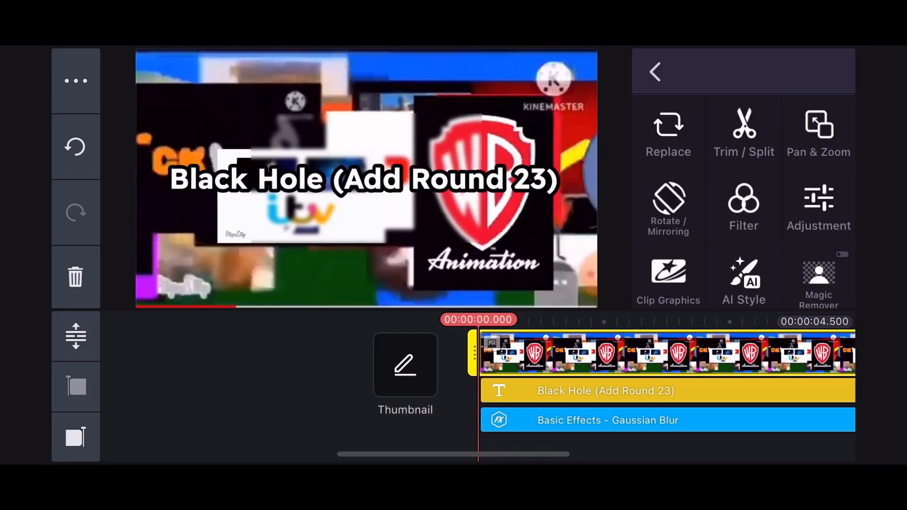
pyautogui.click(658, 71)
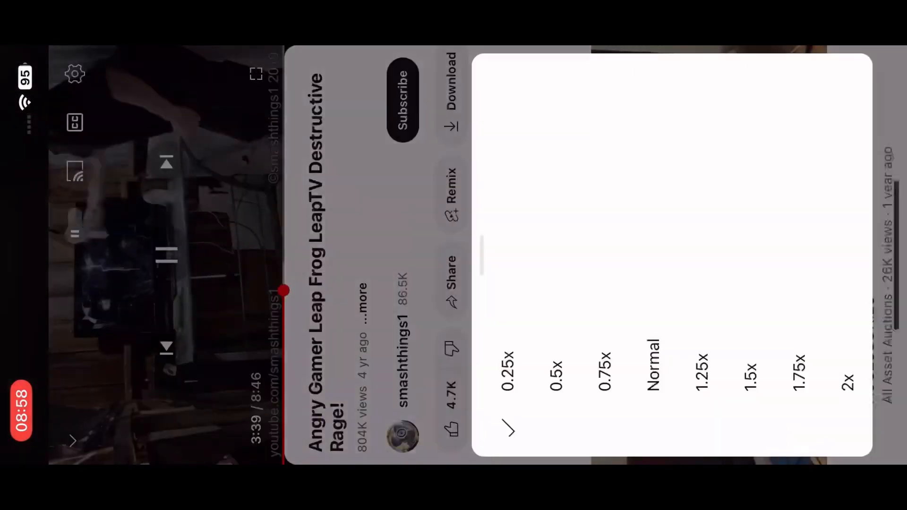
# Step: Dismiss the playback speed sheet so the Angry Gamer Leap Frog video resumes playing
pyautogui.click(653, 369)
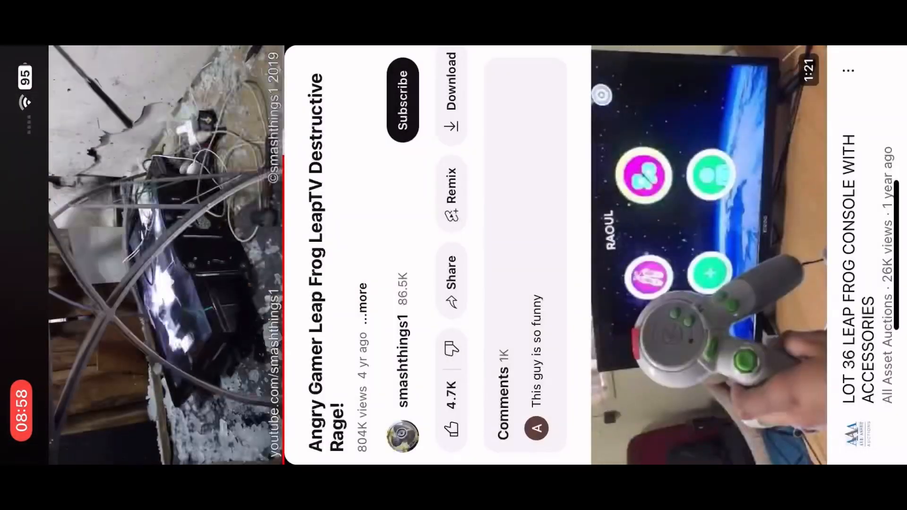